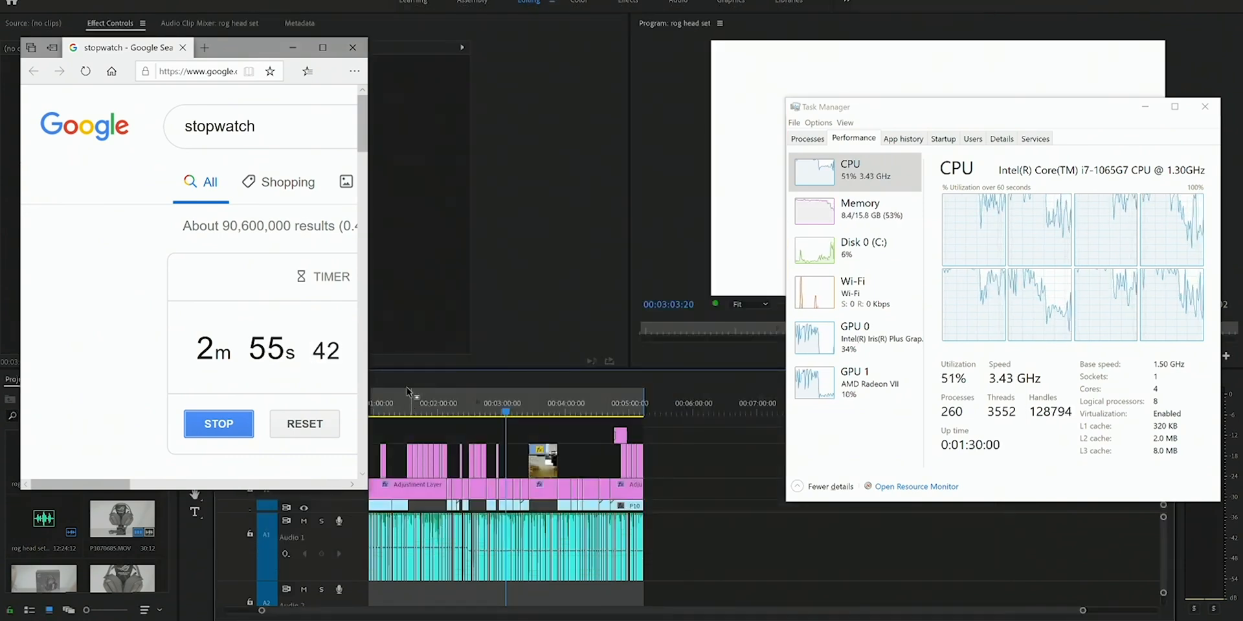
# Stop the Google stopwatch at 2 minutes 56 seconds as the render finishes.
pyautogui.click(217, 424)
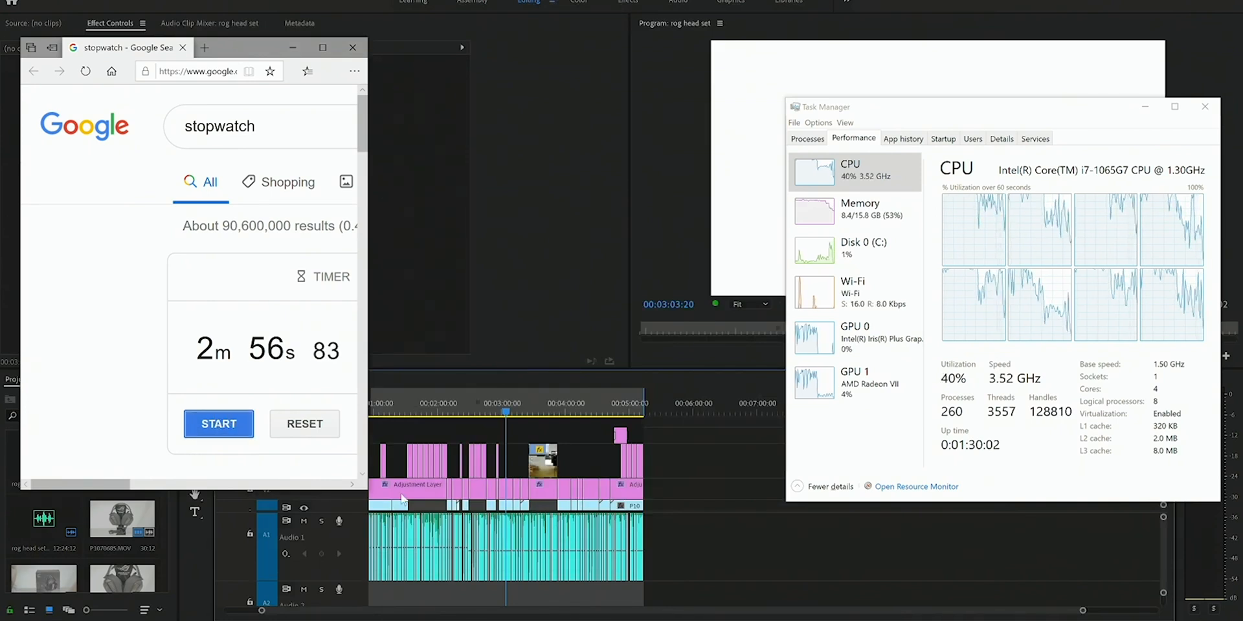